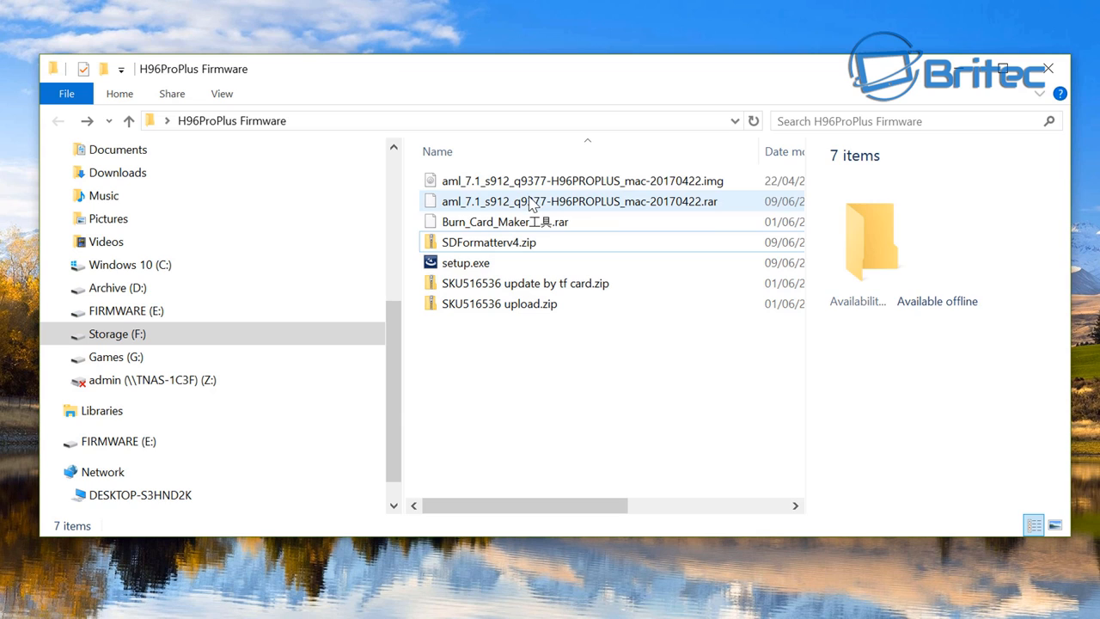
Check the aml_7.1 .img file, then enter the Burn_Card_Maker工具 folder.
{"action": "left_click", "coordinate": [581, 181]}
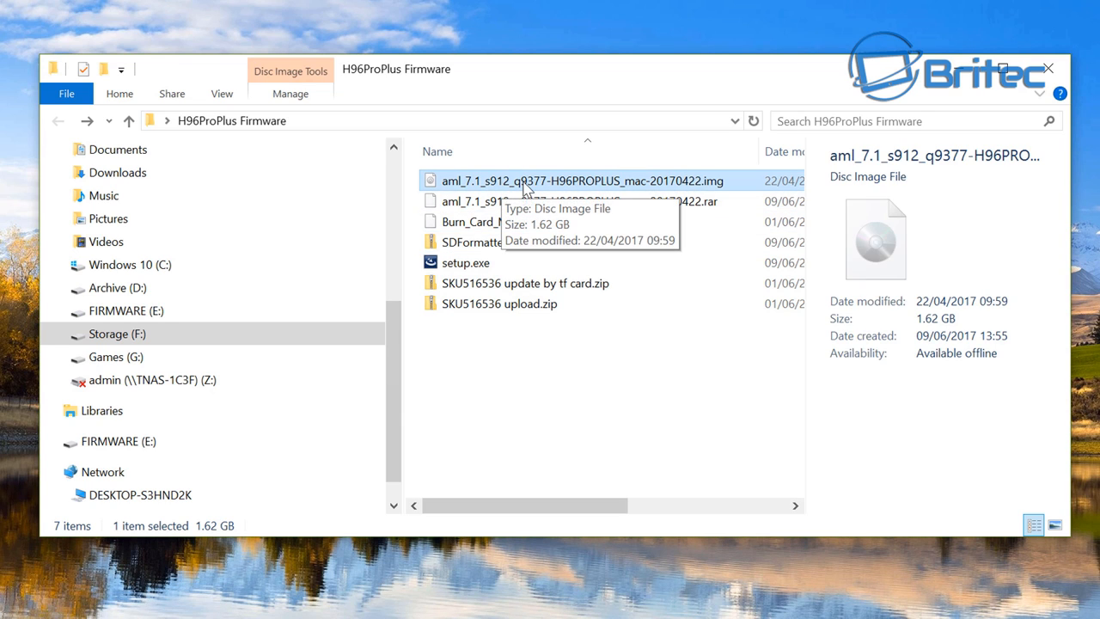
{"action": "mouse_move", "coordinate": [598, 402]}
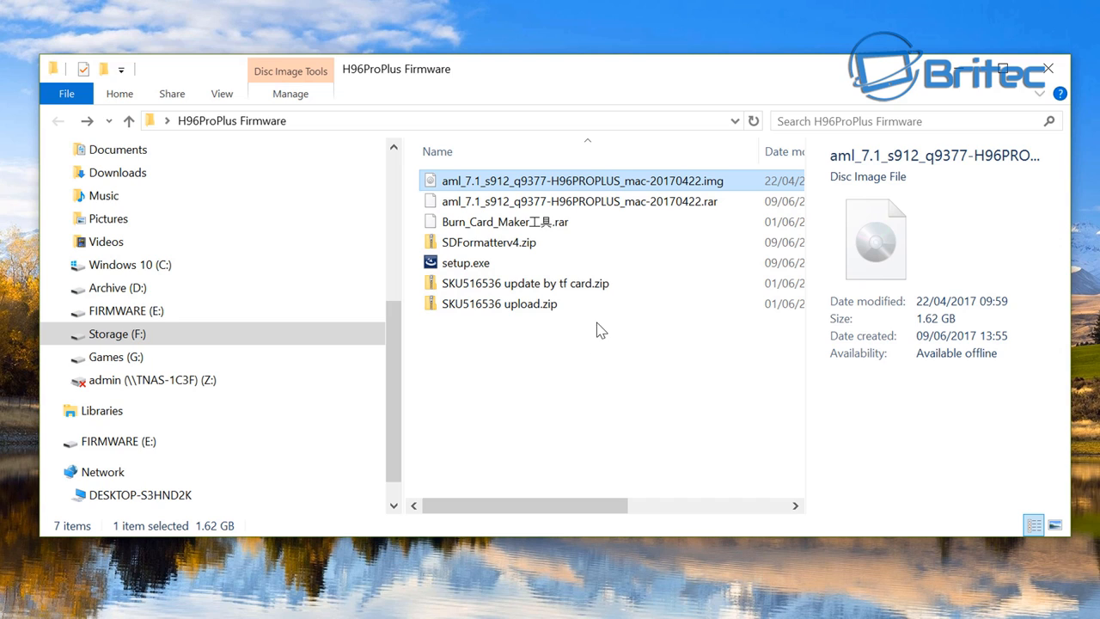
{"action": "mouse_move", "coordinate": [495, 232]}
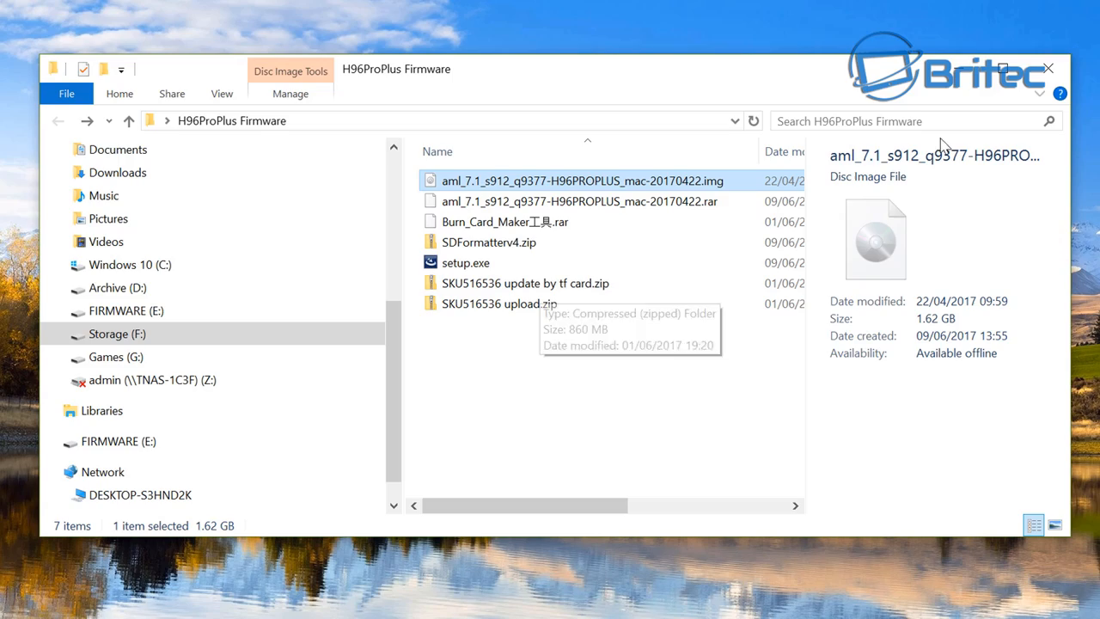
{"action": "left_click", "coordinate": [1048, 69]}
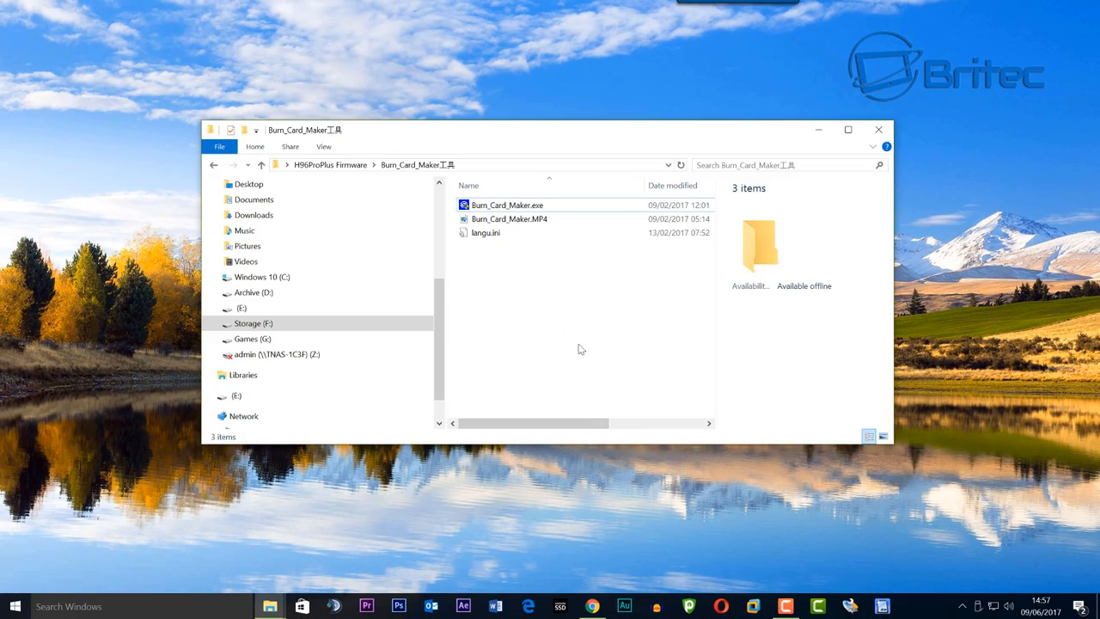
Launch Burn_Card_Maker.exe, choose English Version under Help, confirm, and close the tool.
{"action": "left_click", "coordinate": [507, 204]}
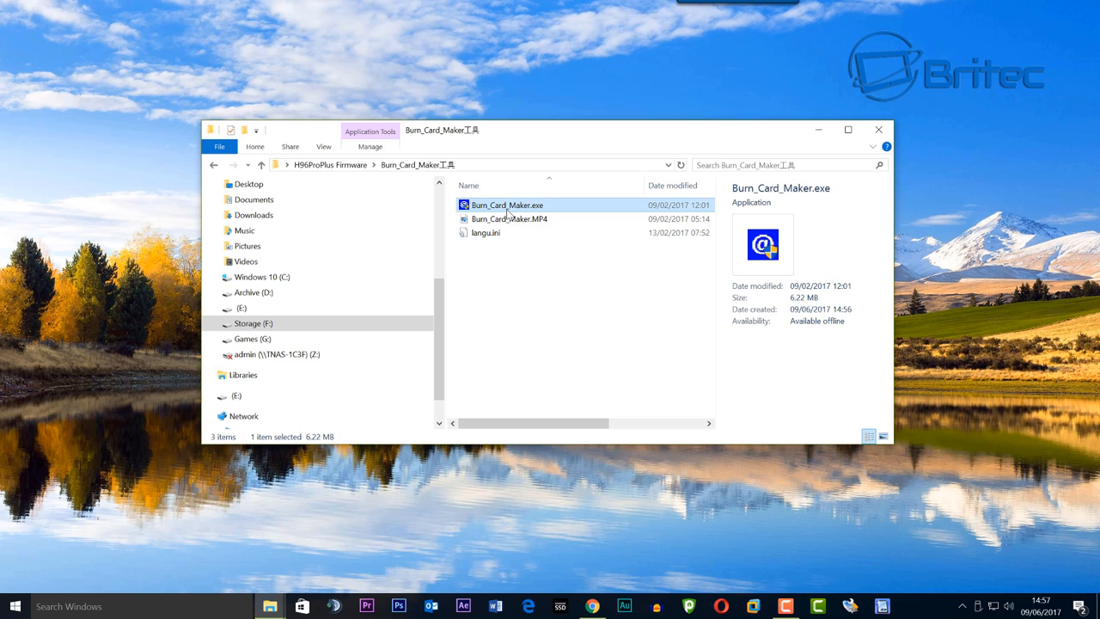
{"action": "double_click", "coordinate": [505, 204]}
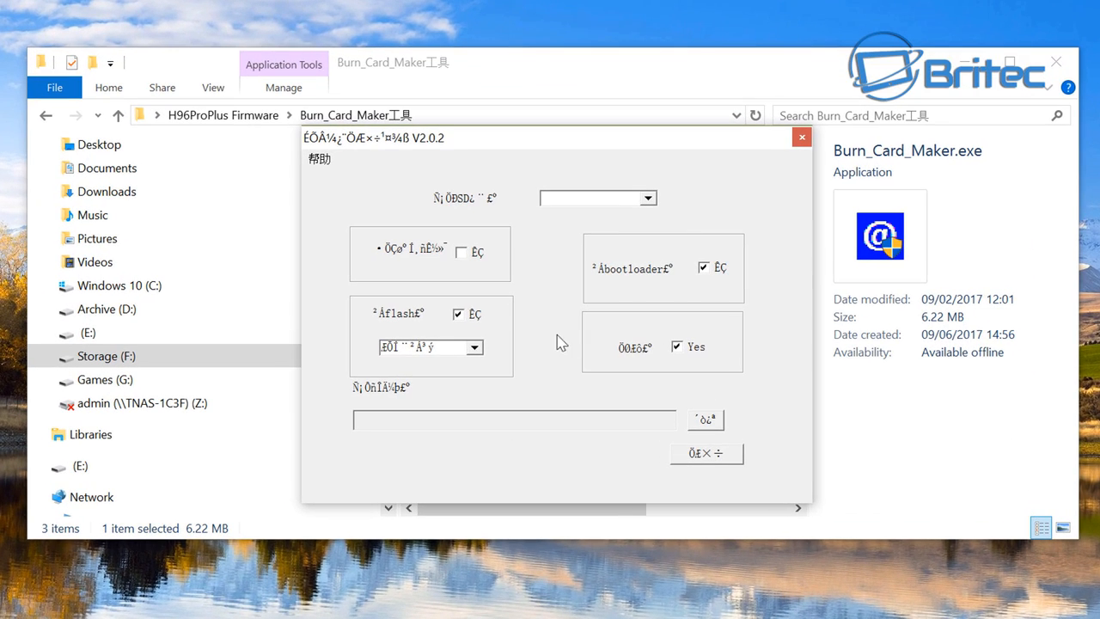
{"action": "left_click", "coordinate": [320, 158]}
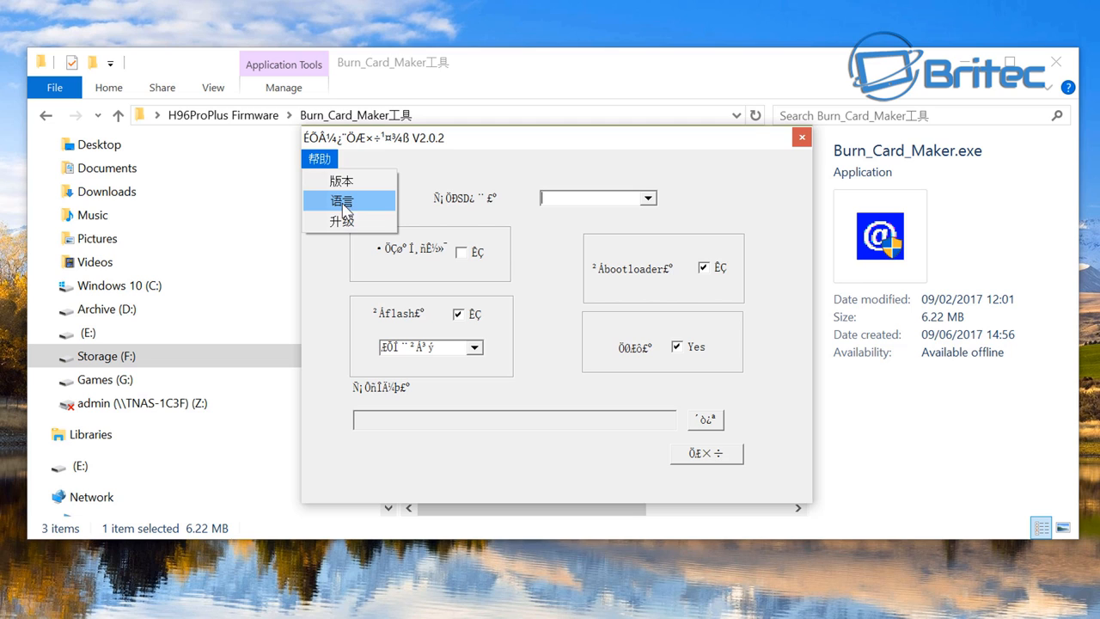
{"action": "left_click", "coordinate": [341, 199]}
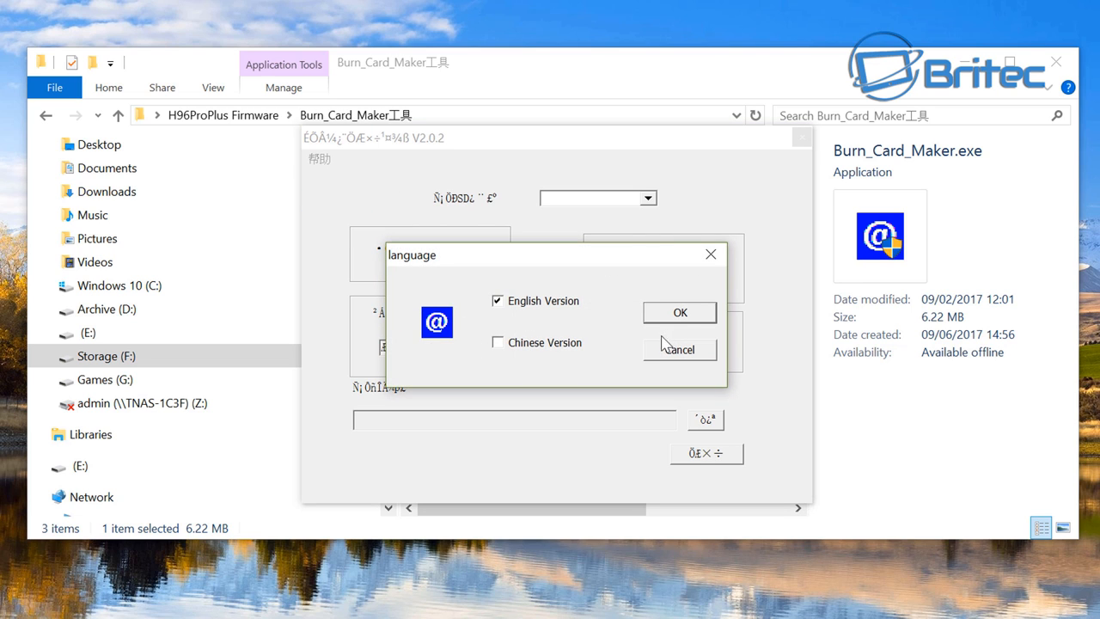
{"action": "left_click", "coordinate": [680, 313]}
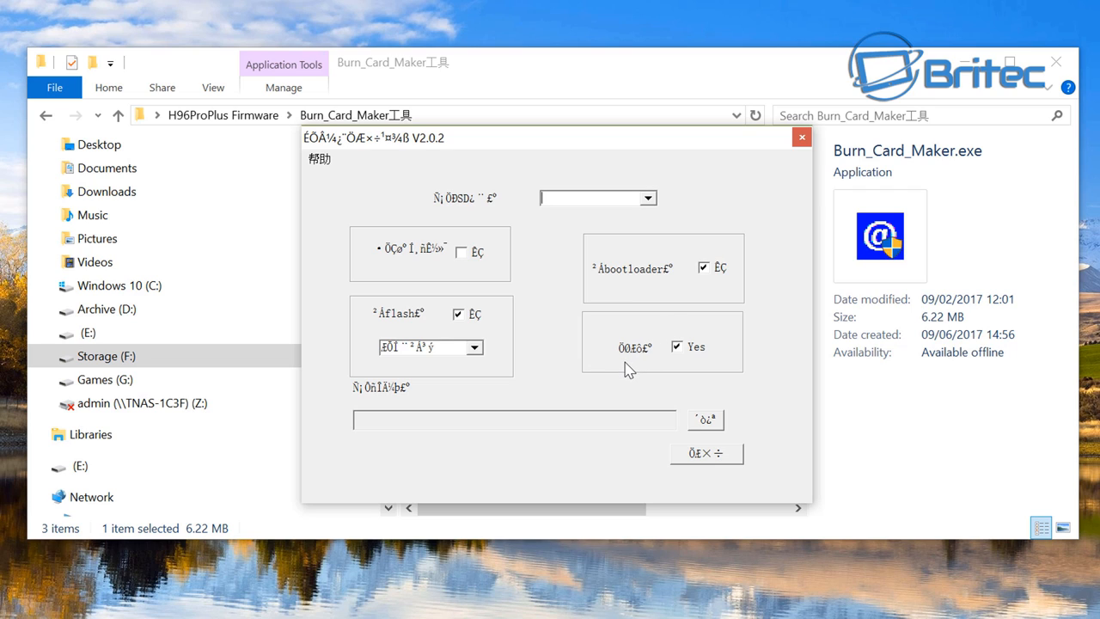
{"action": "mouse_move", "coordinate": [798, 180]}
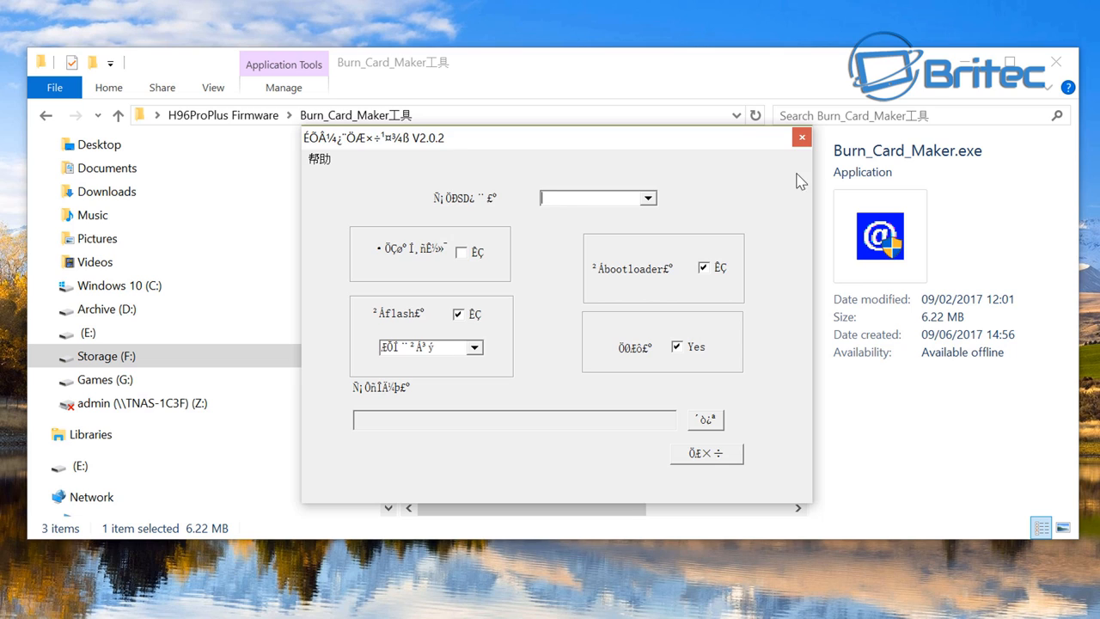
{"action": "left_click", "coordinate": [801, 137]}
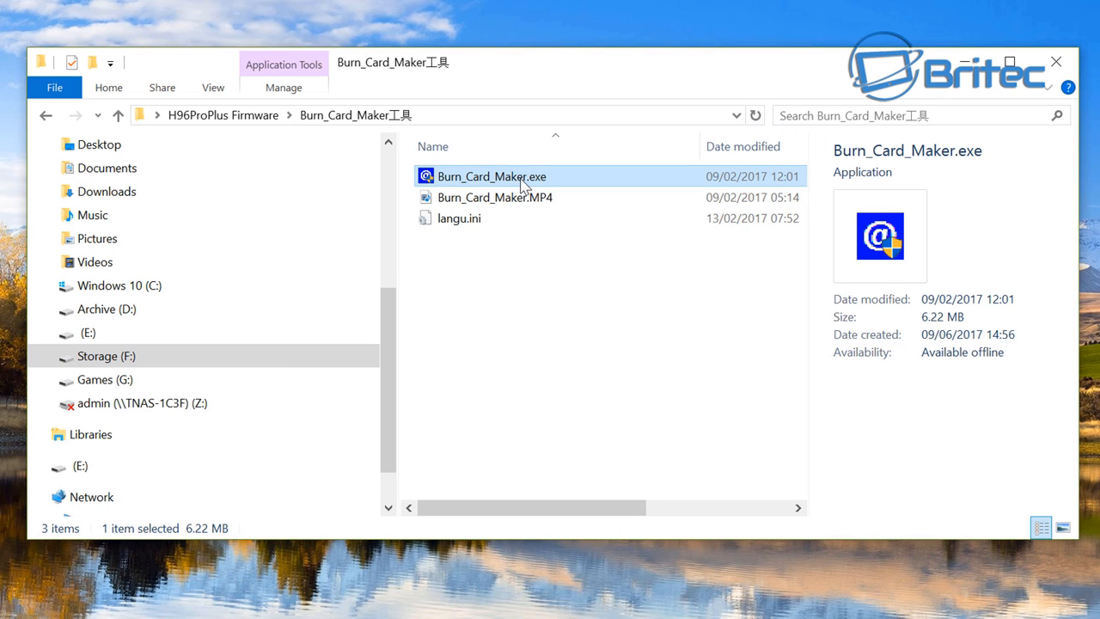
Relaunch in English, tick To Partition and Format, load the H96PROPLUS .img, and choose SD-card2:E.
{"action": "double_click", "coordinate": [491, 176]}
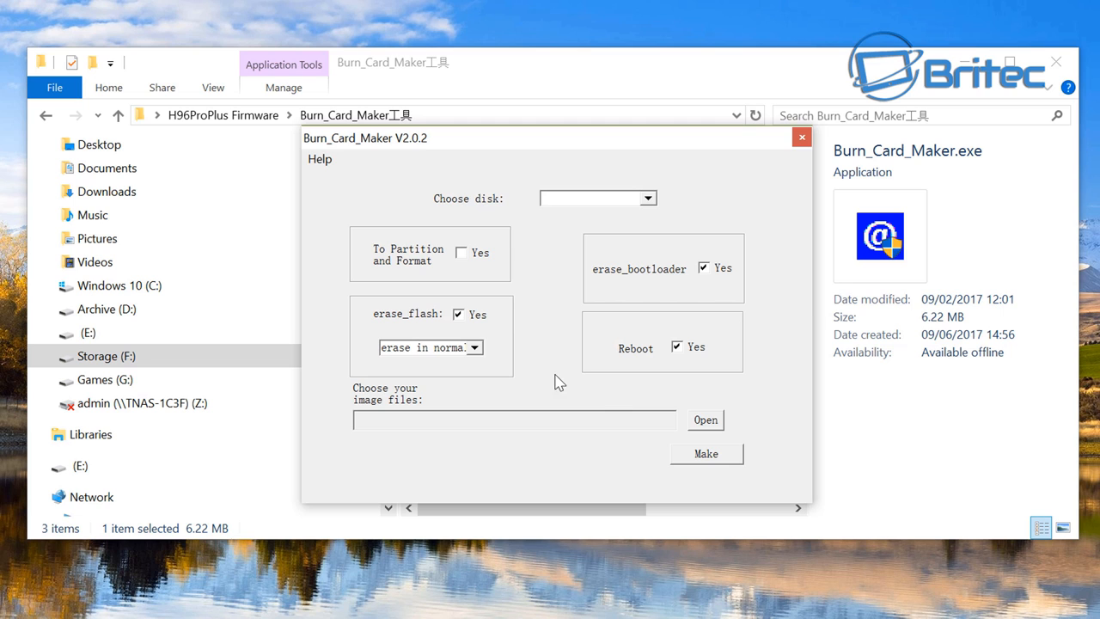
{"action": "left_click", "coordinate": [460, 251]}
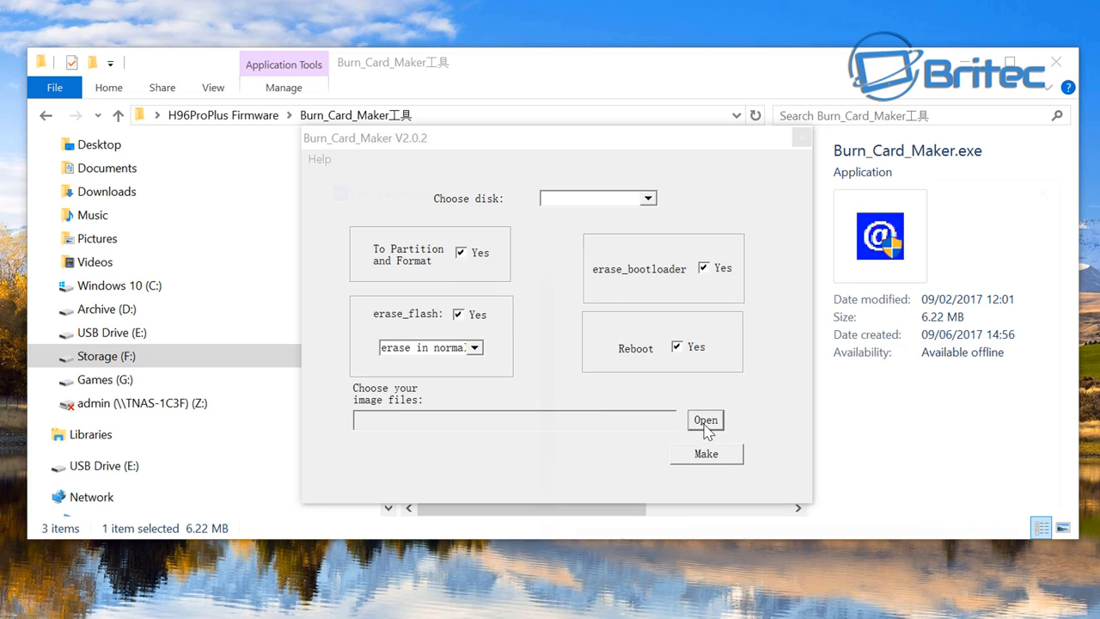
{"action": "left_click", "coordinate": [704, 420]}
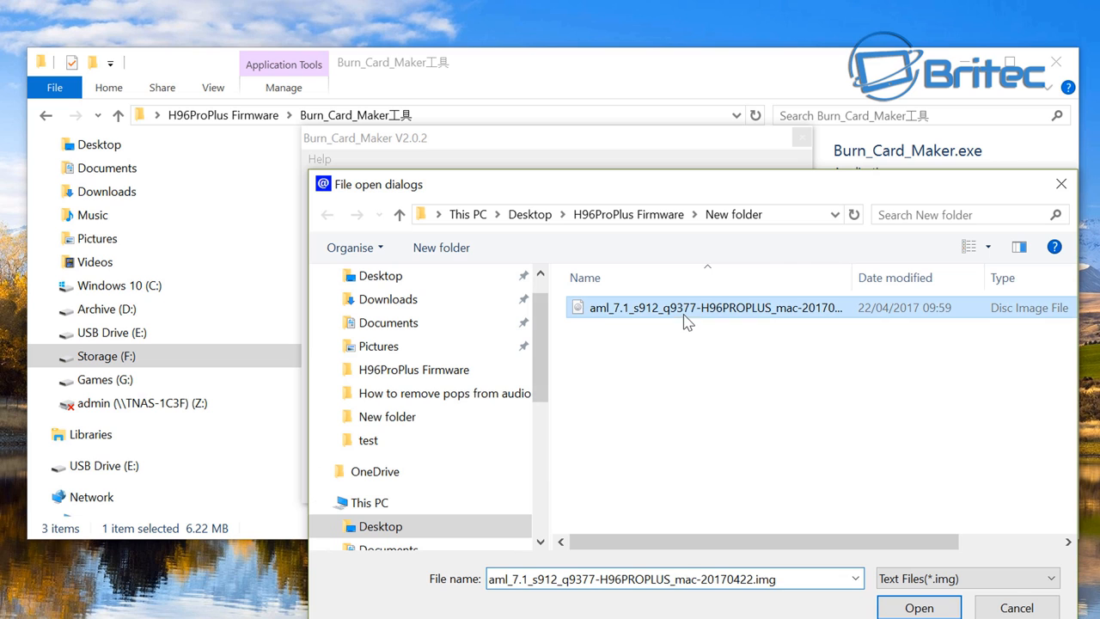
{"action": "left_click", "coordinate": [917, 608]}
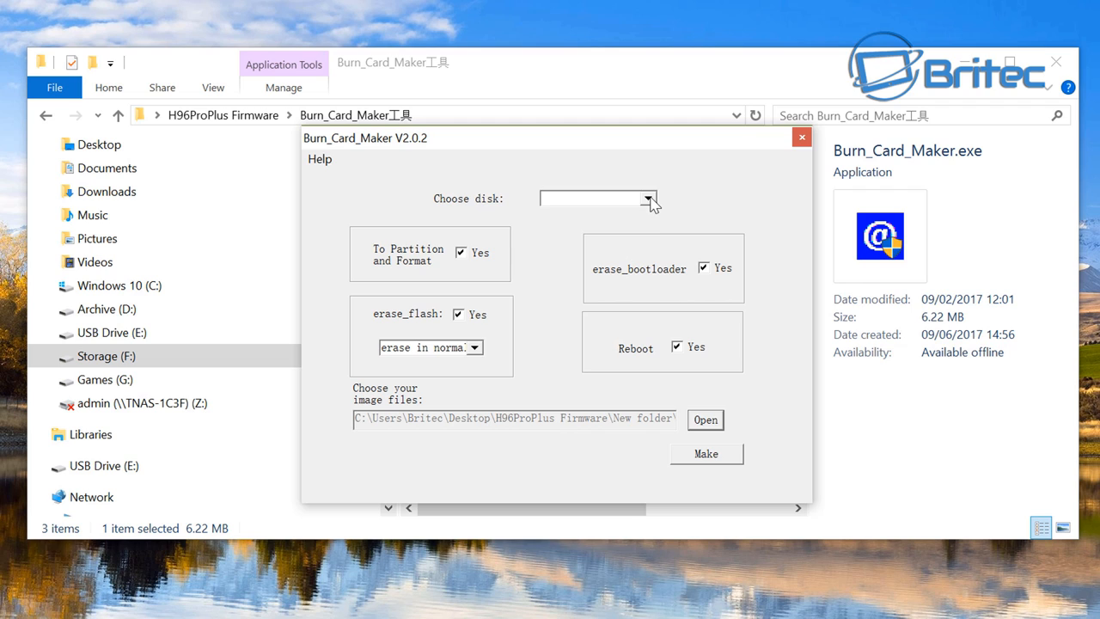
{"action": "left_click", "coordinate": [646, 199]}
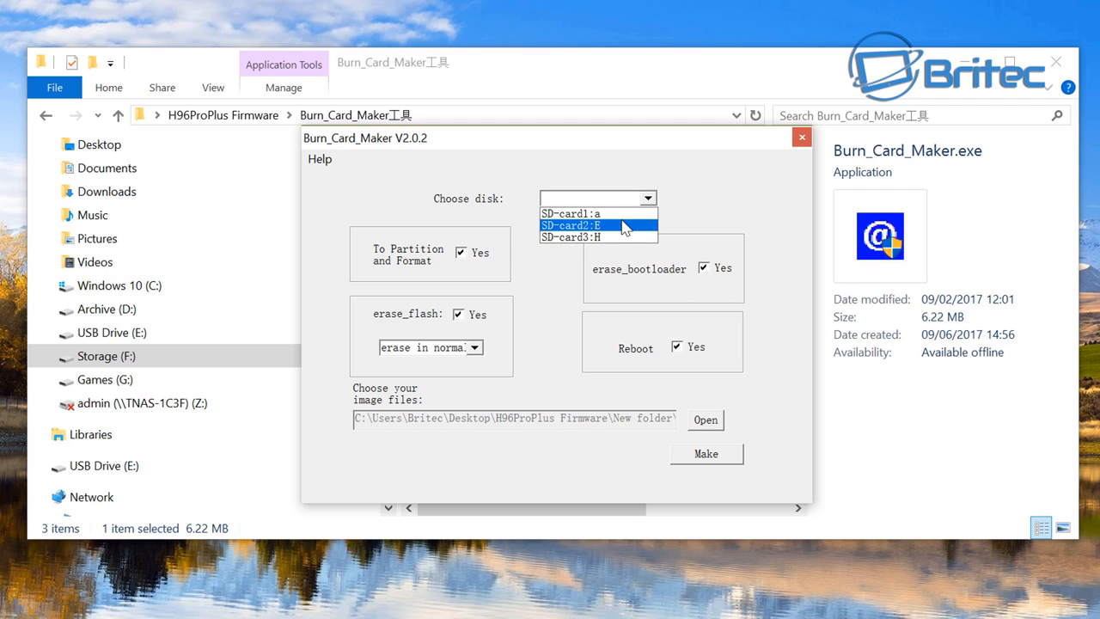
{"action": "left_click", "coordinate": [594, 226]}
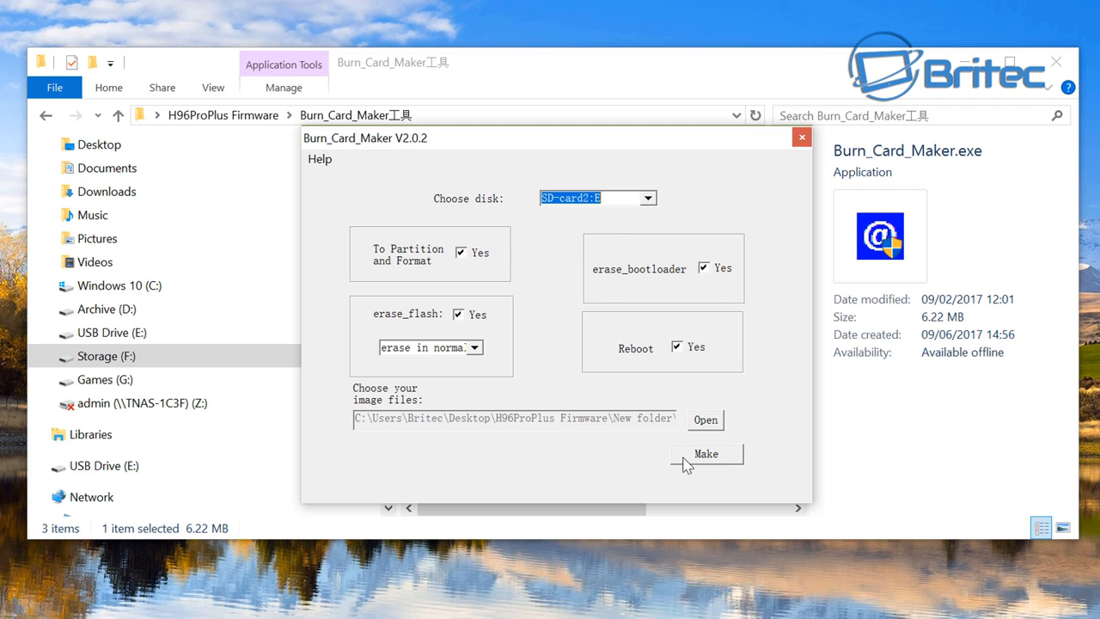
{"action": "mouse_move", "coordinate": [722, 468]}
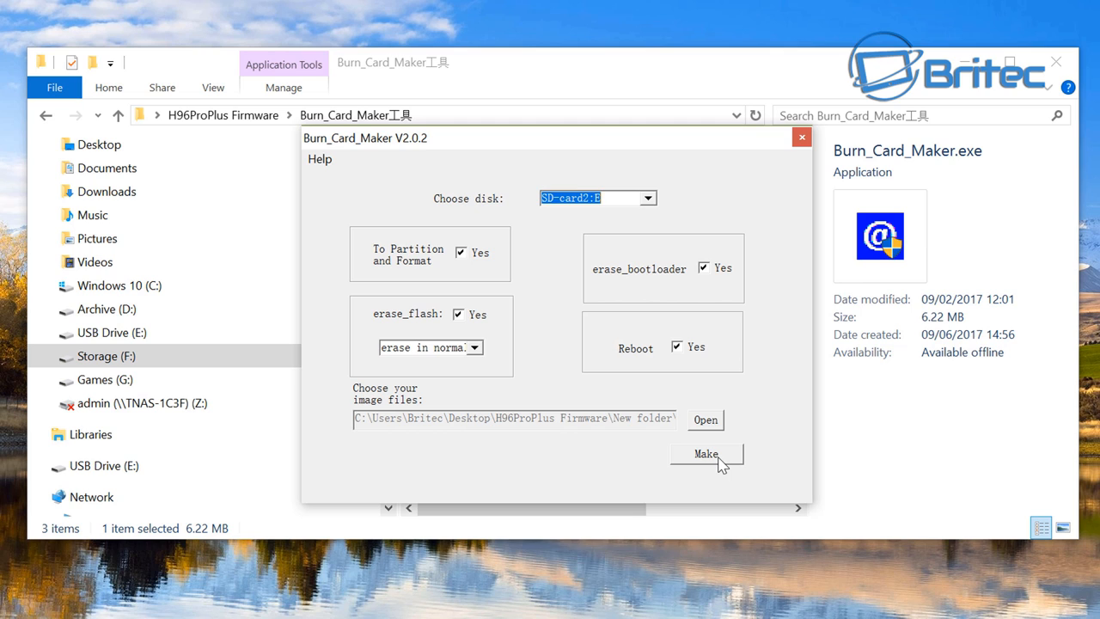
Run Make, accept partitioning, and quick-format drive E as FAT32 via the Windows Format window.
{"action": "left_click", "coordinate": [705, 454]}
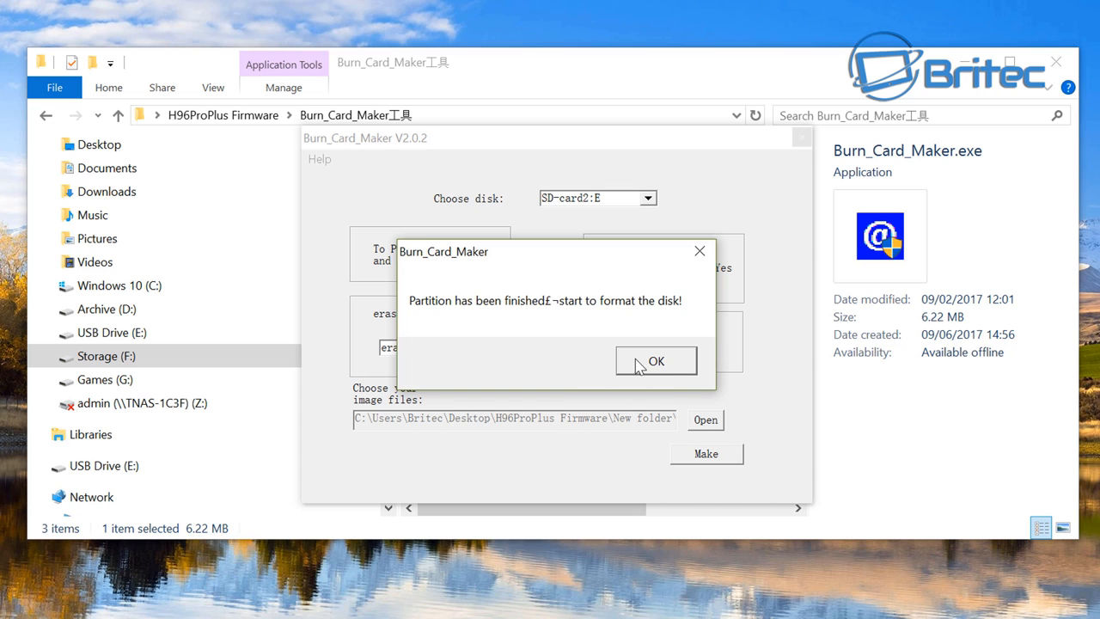
{"action": "left_click", "coordinate": [656, 361]}
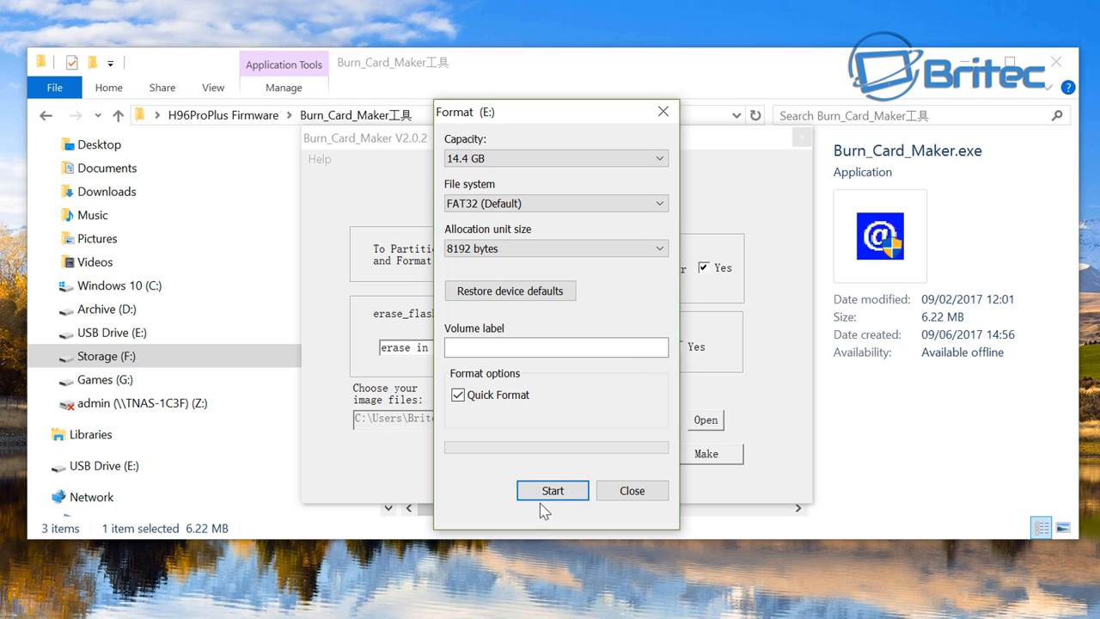
{"action": "left_click", "coordinate": [551, 489]}
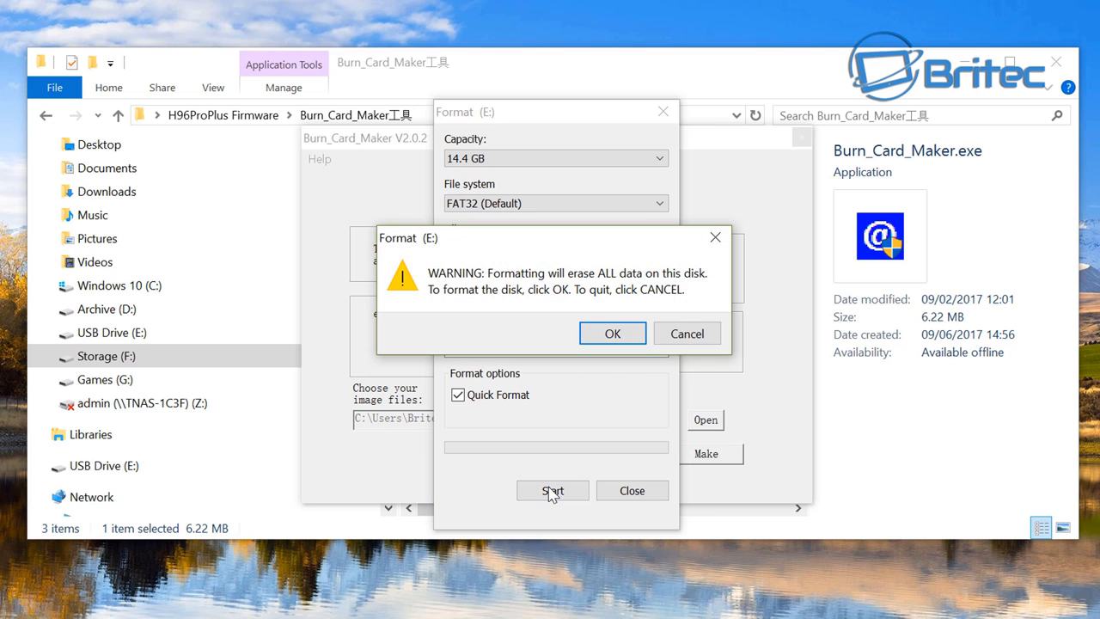
{"action": "left_click", "coordinate": [612, 333]}
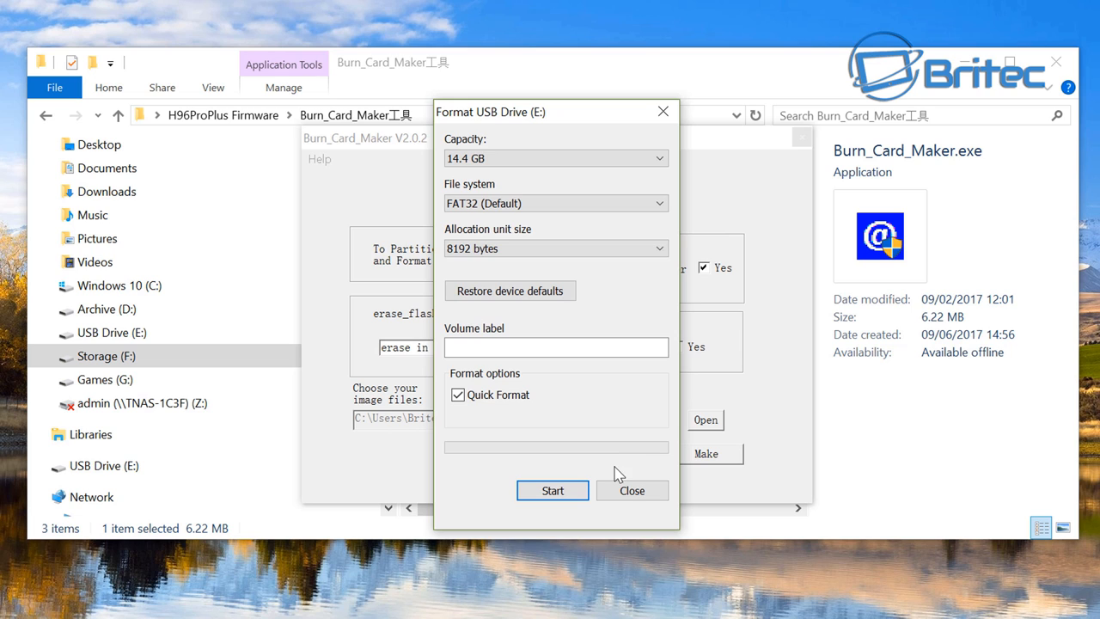
{"action": "left_click", "coordinate": [633, 489]}
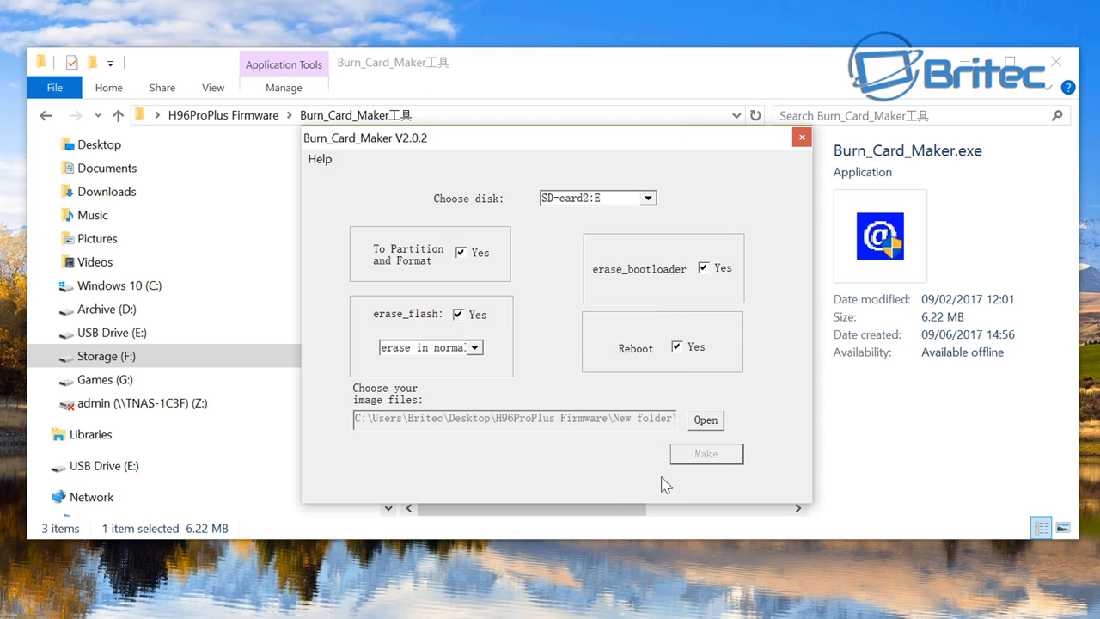
Continue the burn until the Waiting dialog completes, then close Burn_Card_Maker.
{"action": "left_click", "coordinate": [705, 454]}
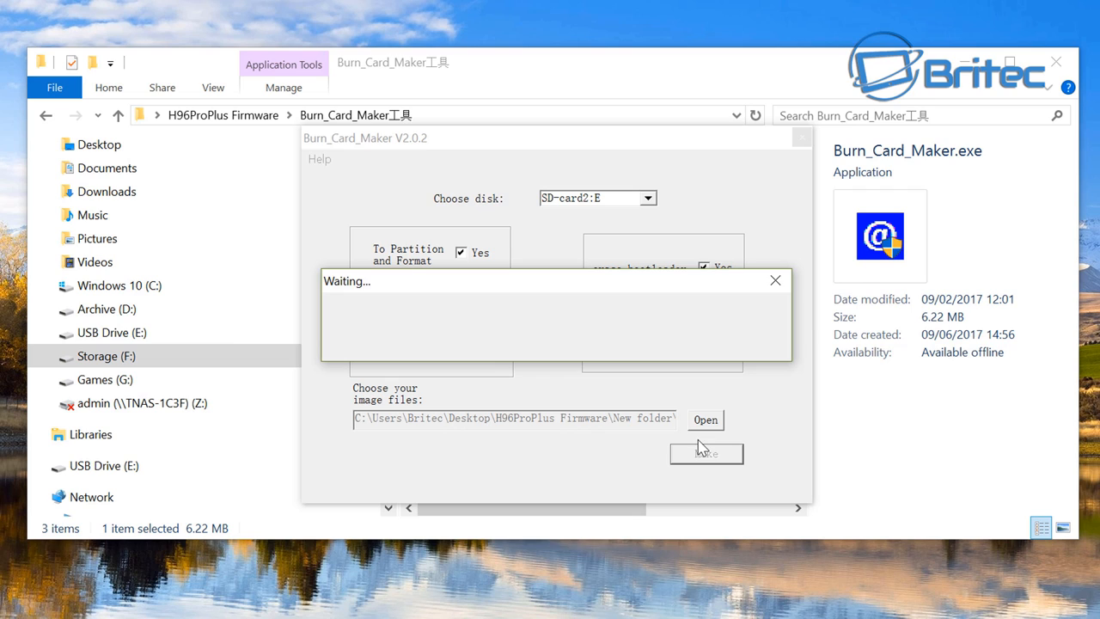
{"action": "left_click", "coordinate": [705, 453]}
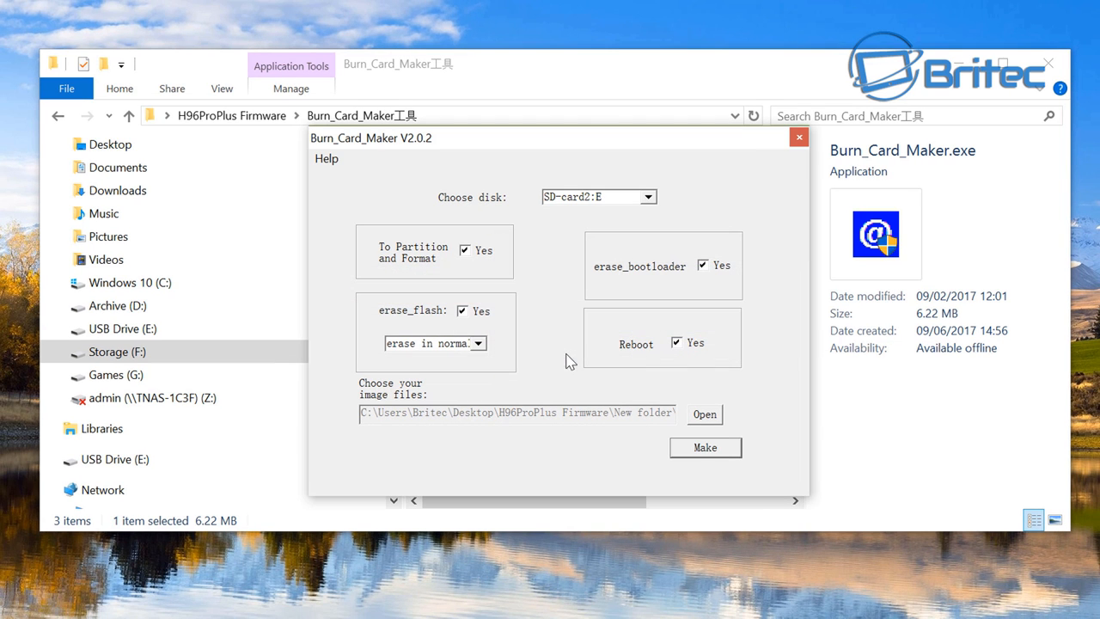
{"action": "left_click", "coordinate": [797, 137]}
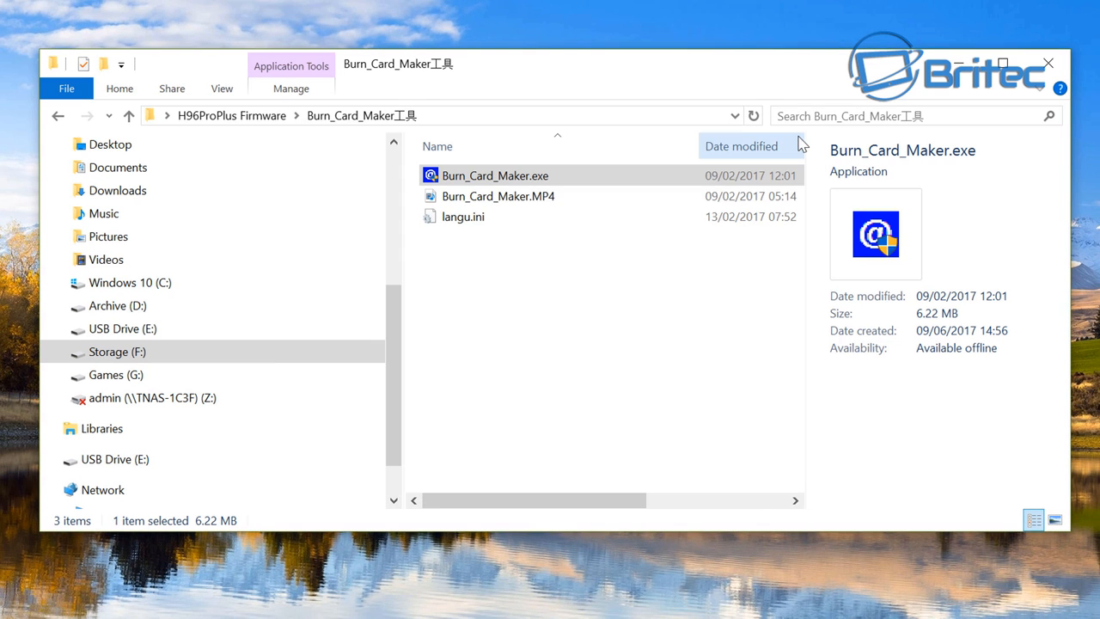
{"action": "left_click", "coordinate": [1048, 62]}
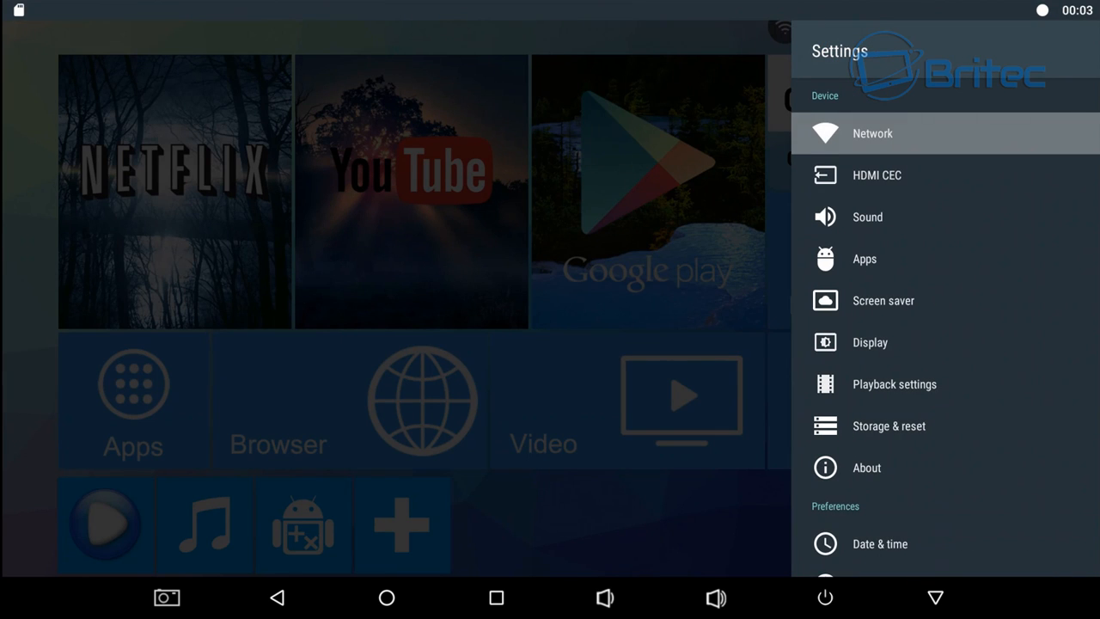
Go to About and scroll to the Version entry showing H96 PRO+ on 7.1.1.
{"action": "scroll", "scroll_direction": "down", "scroll_amount": 3}
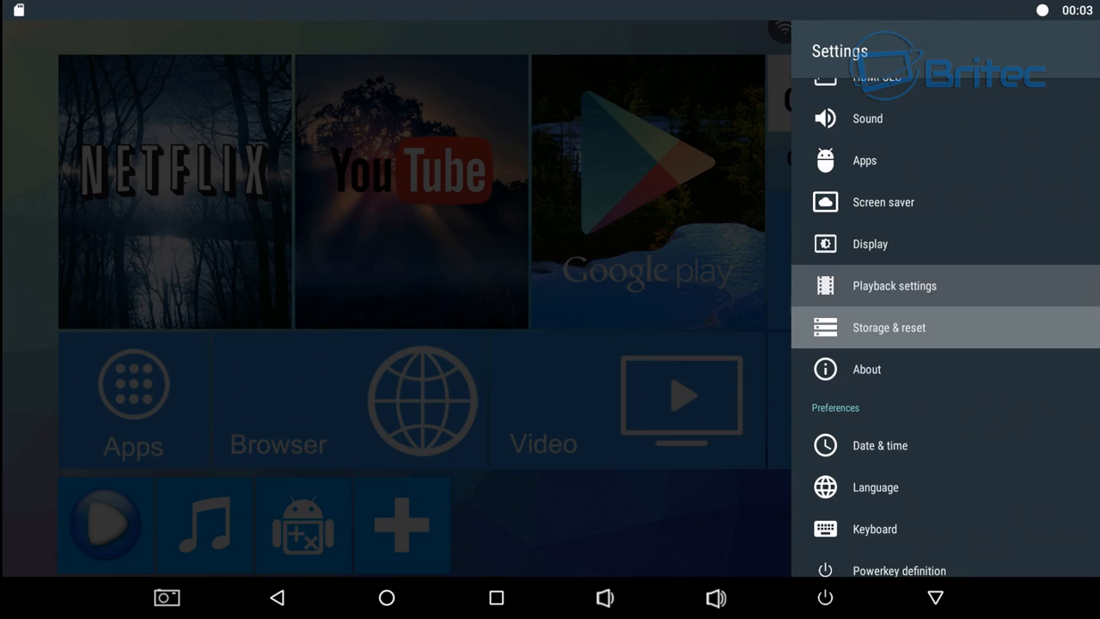
{"action": "left_click", "coordinate": [866, 368]}
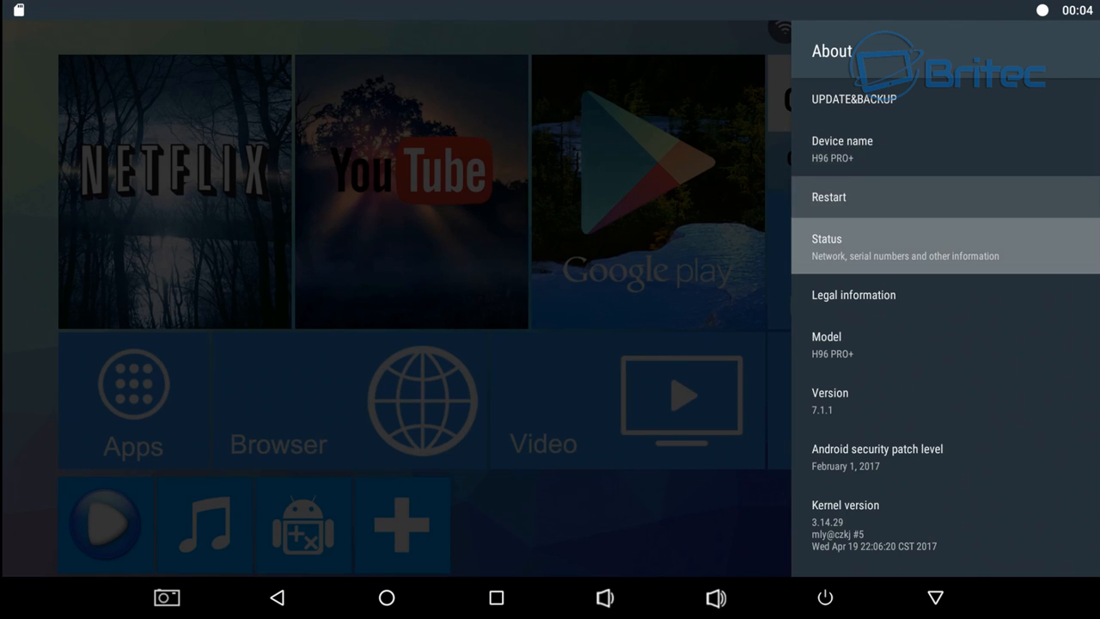
{"action": "scroll", "scroll_direction": "down", "scroll_amount": 3}
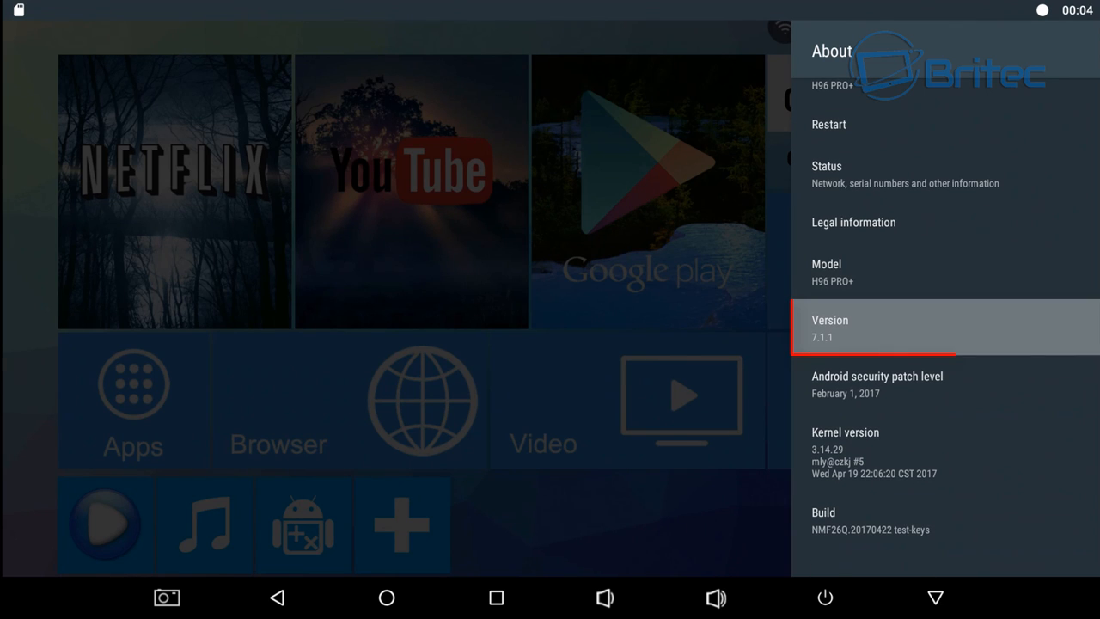